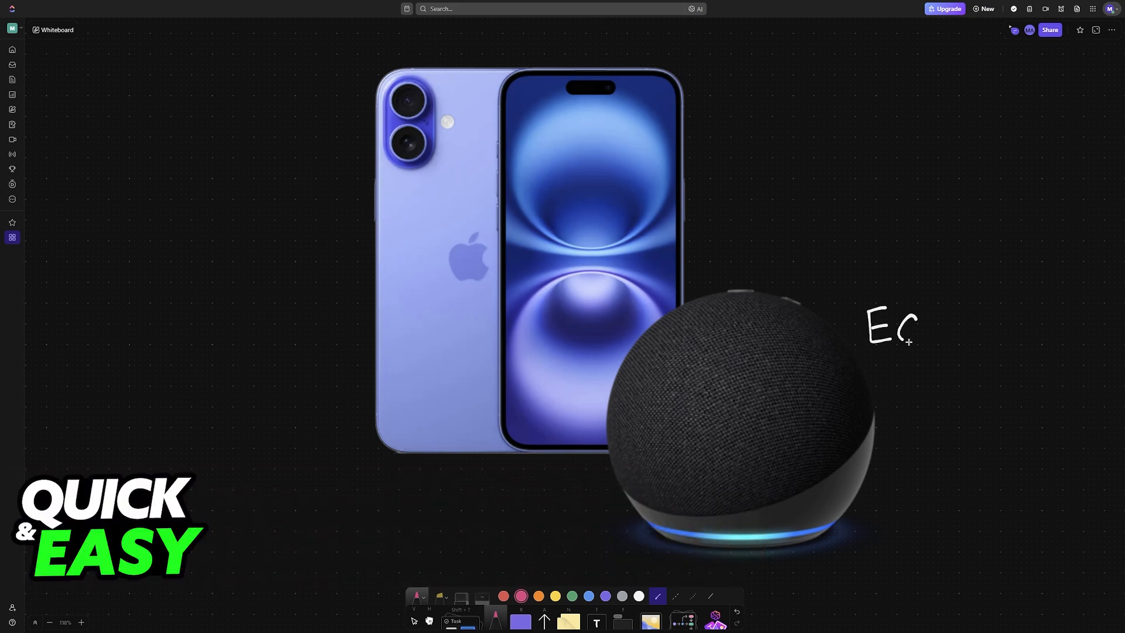
Handwrite 'Echo Dot' beside the speaker and a '16' with an arrow toward it.
drag(914, 323, 961, 326)
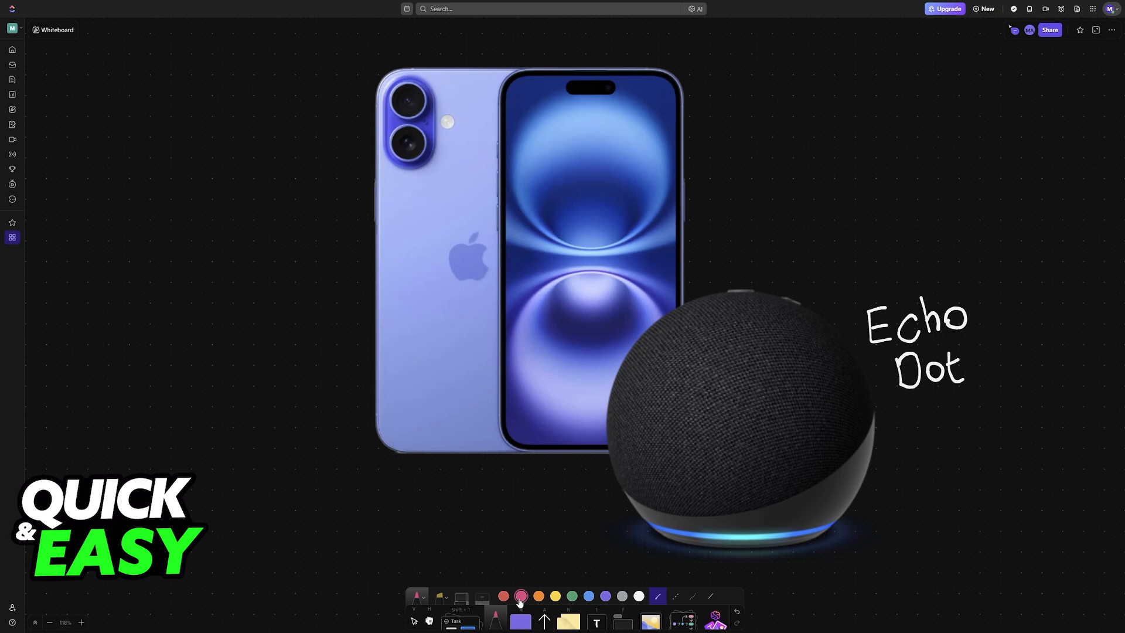
drag(699, 172, 725, 208)
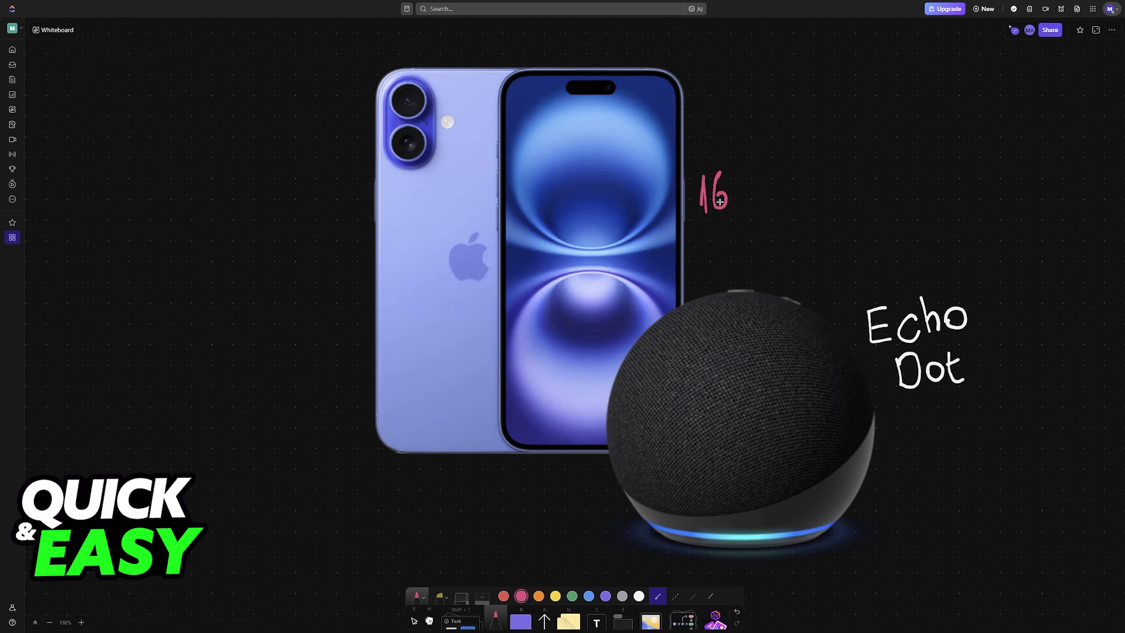
drag(739, 192, 893, 258)
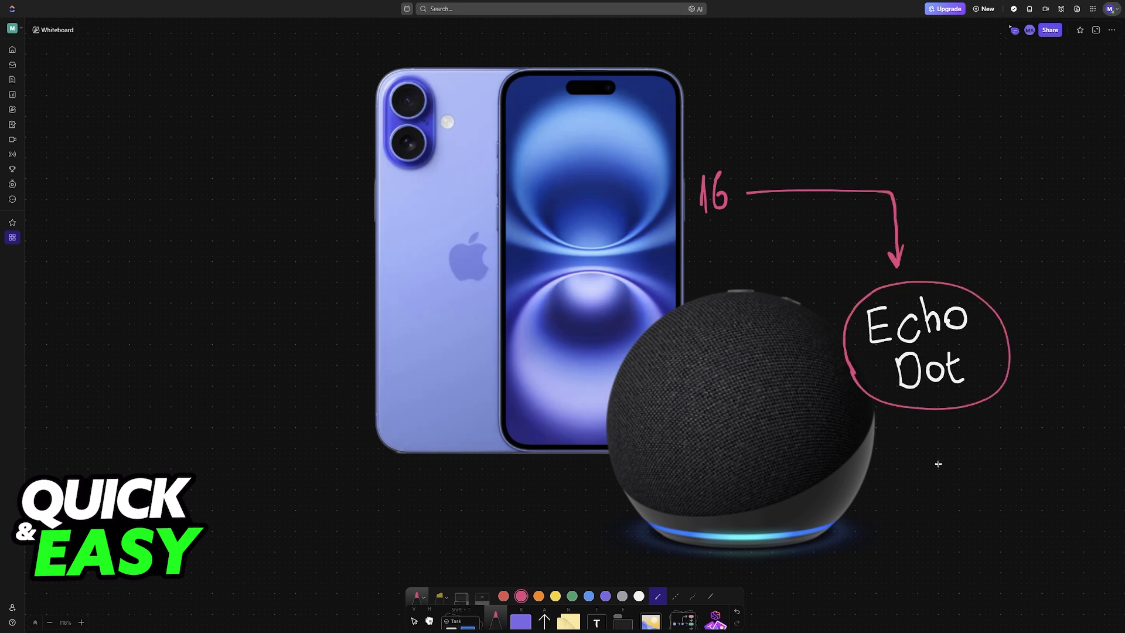
Draw a blue Bluetooth sign pointing toward 16 and a pink line under the label.
drag(771, 221, 773, 260)
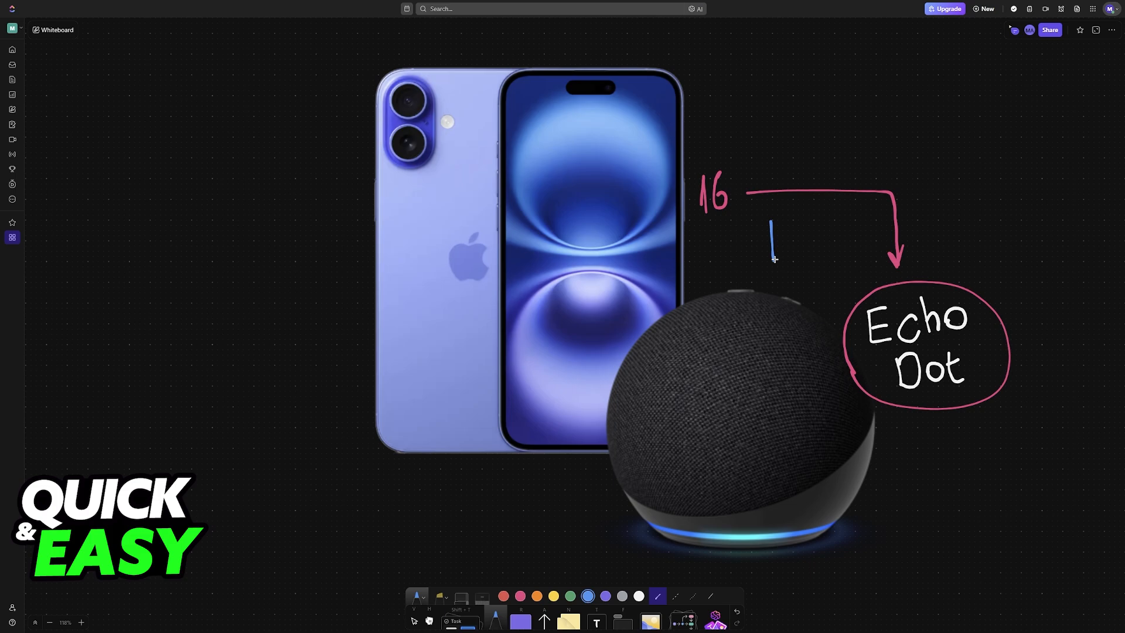
drag(771, 223, 786, 251)
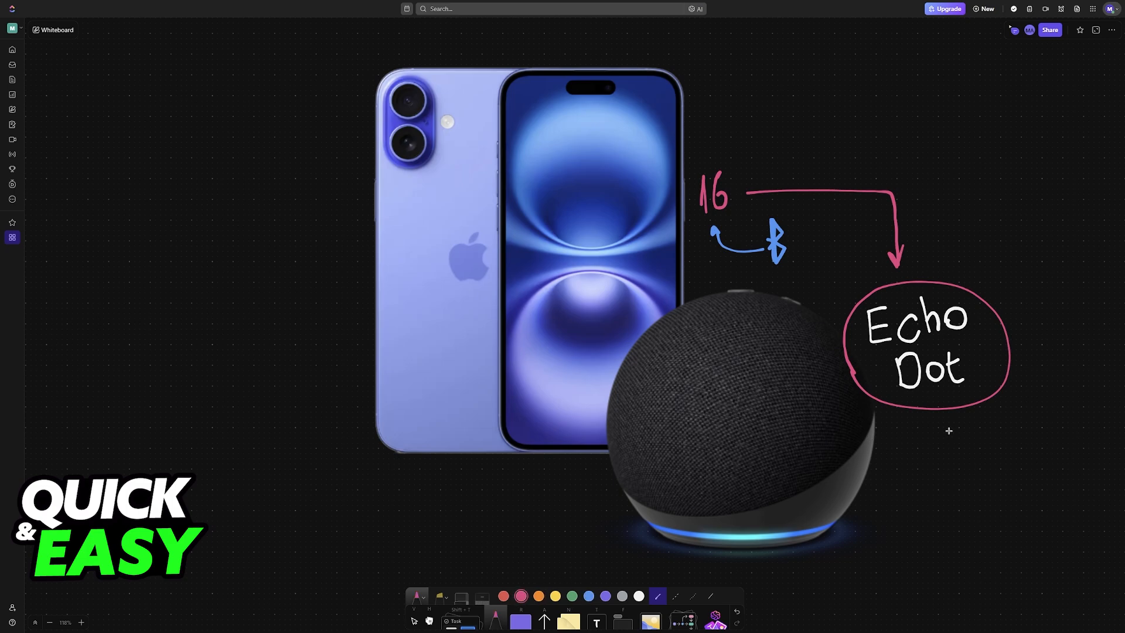
drag(853, 419, 1025, 418)
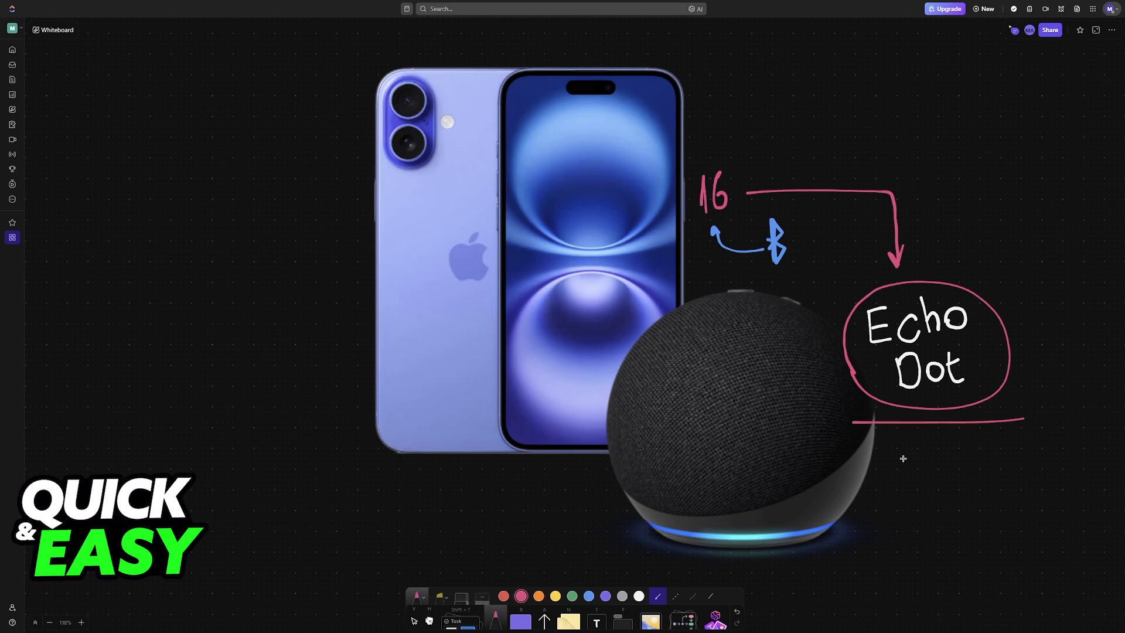
mouse_move(863, 493)
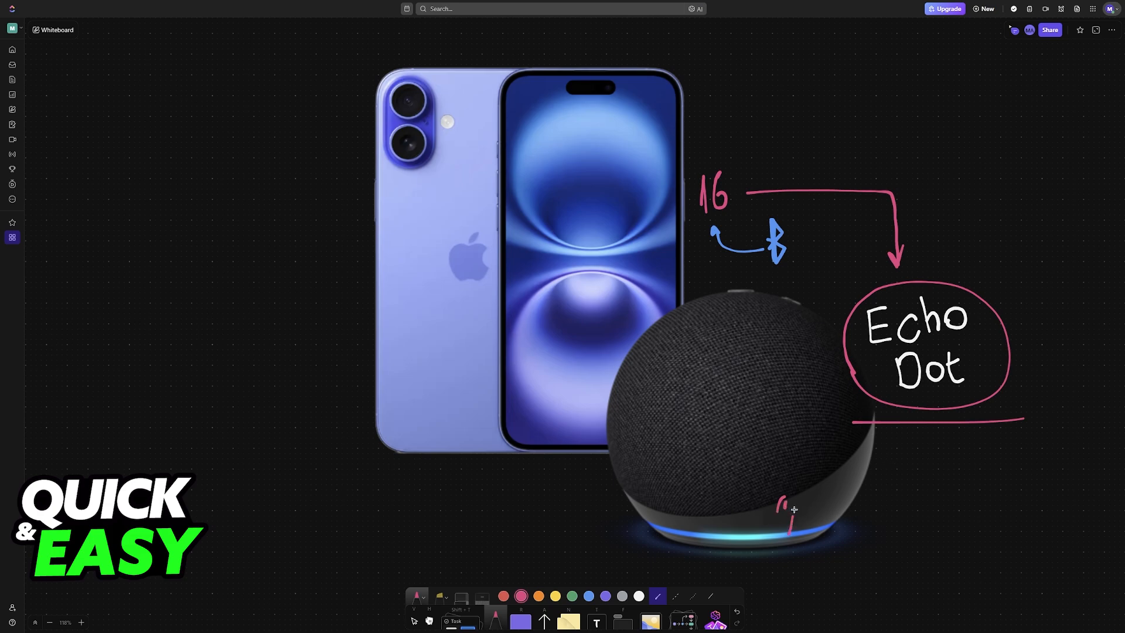
Handwrite 'Alexa' under the speaker image.
drag(786, 514, 836, 513)
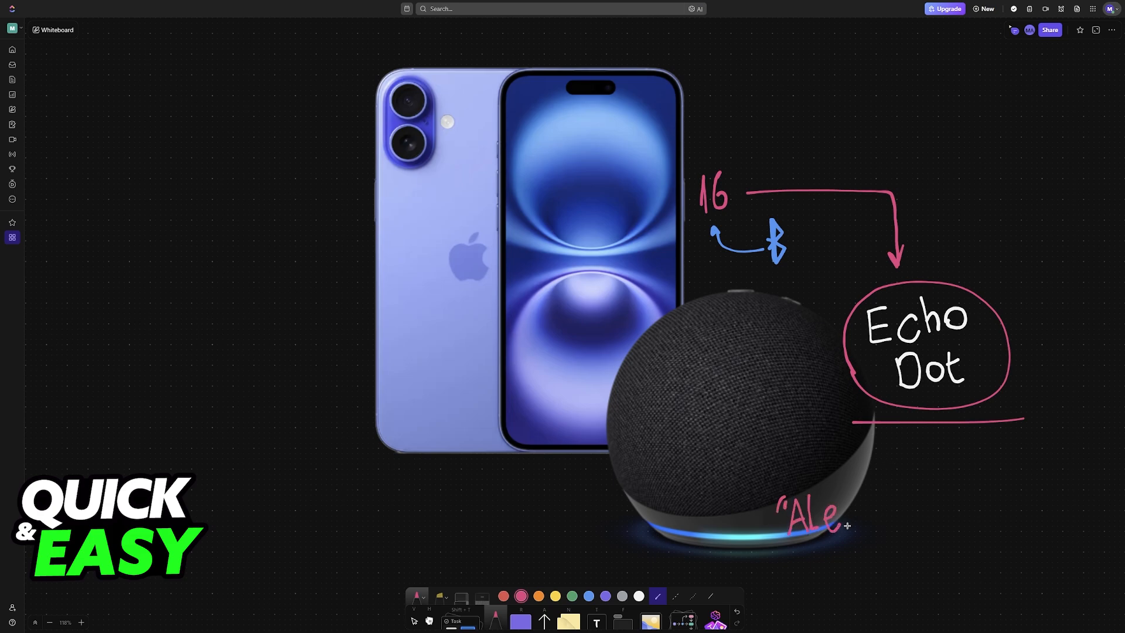
drag(826, 513, 876, 520)
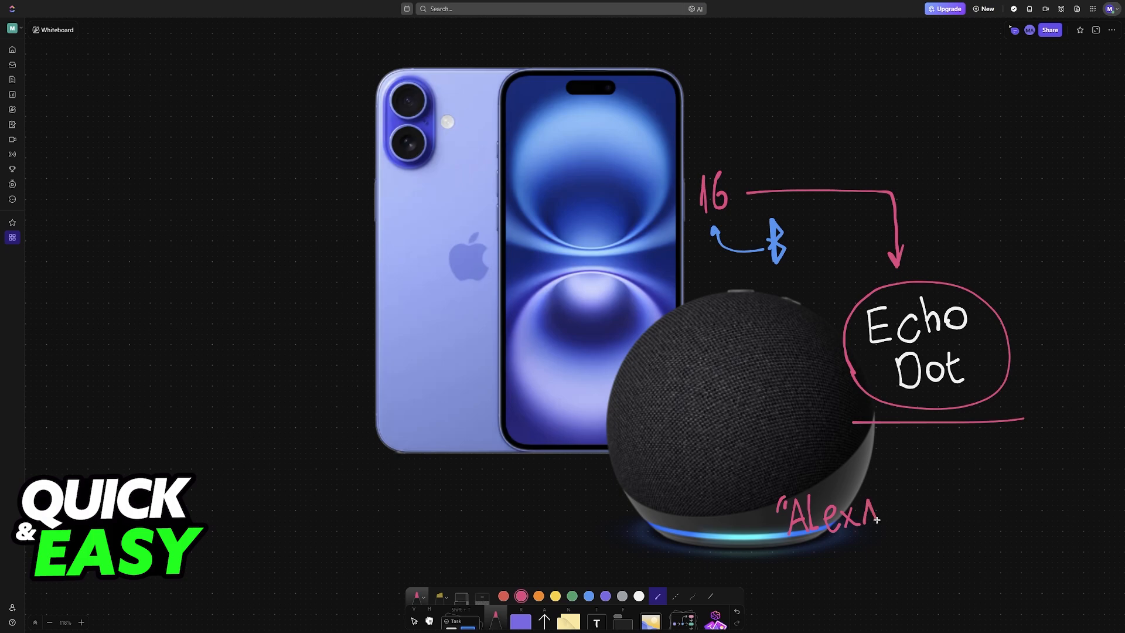
drag(883, 517, 926, 510)
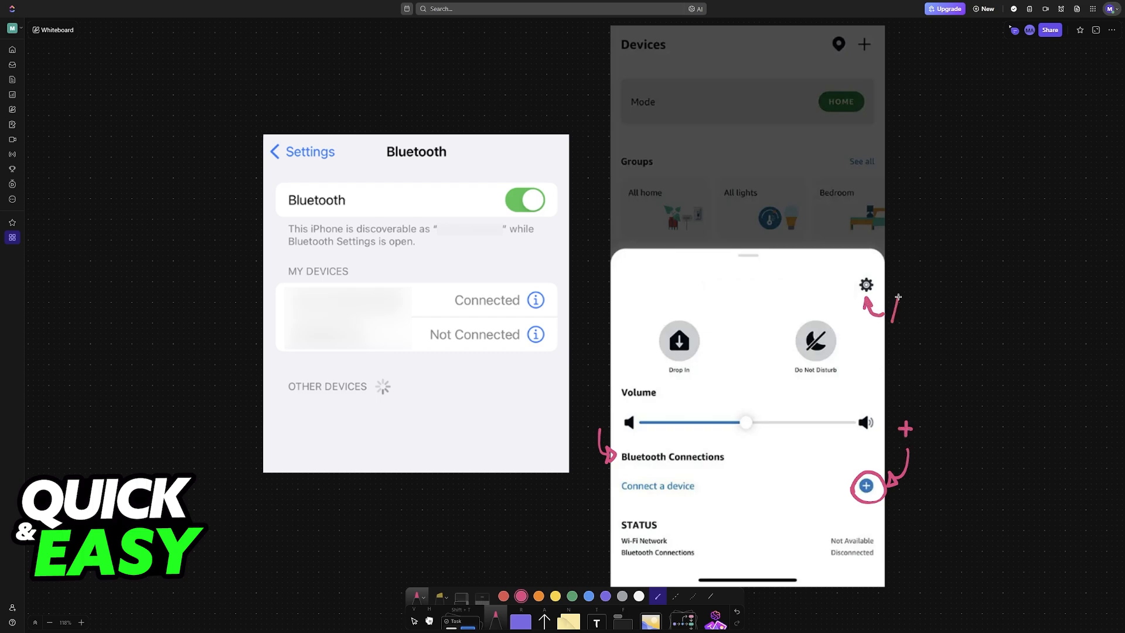
Write 'Add device' beside the gear, fix the misspelling, and underline it.
text(Add)
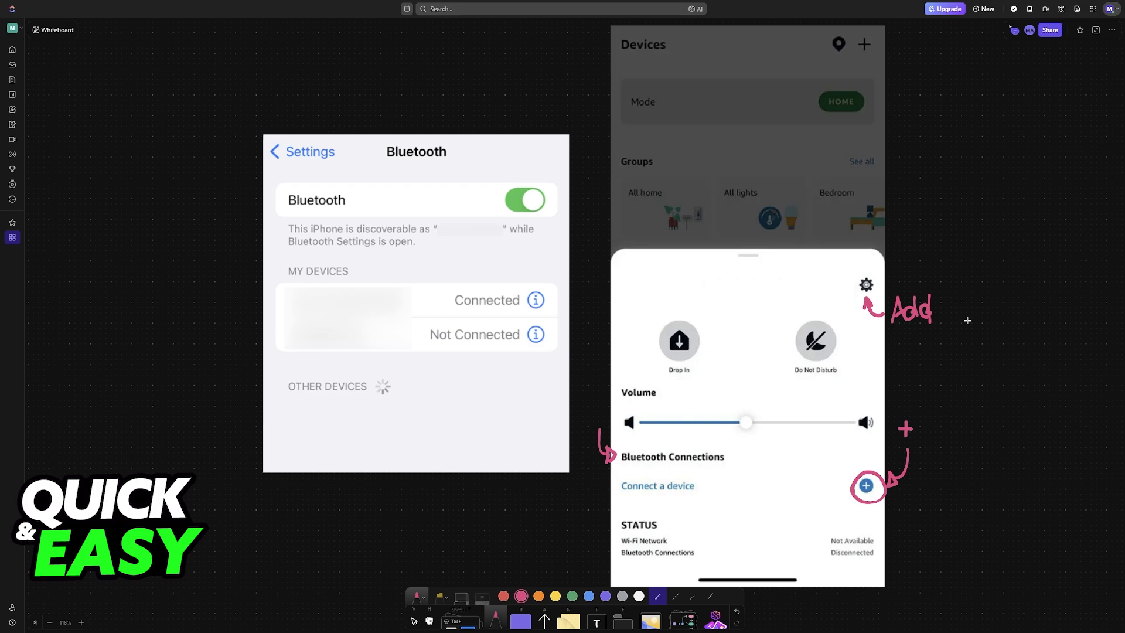
text(decive)
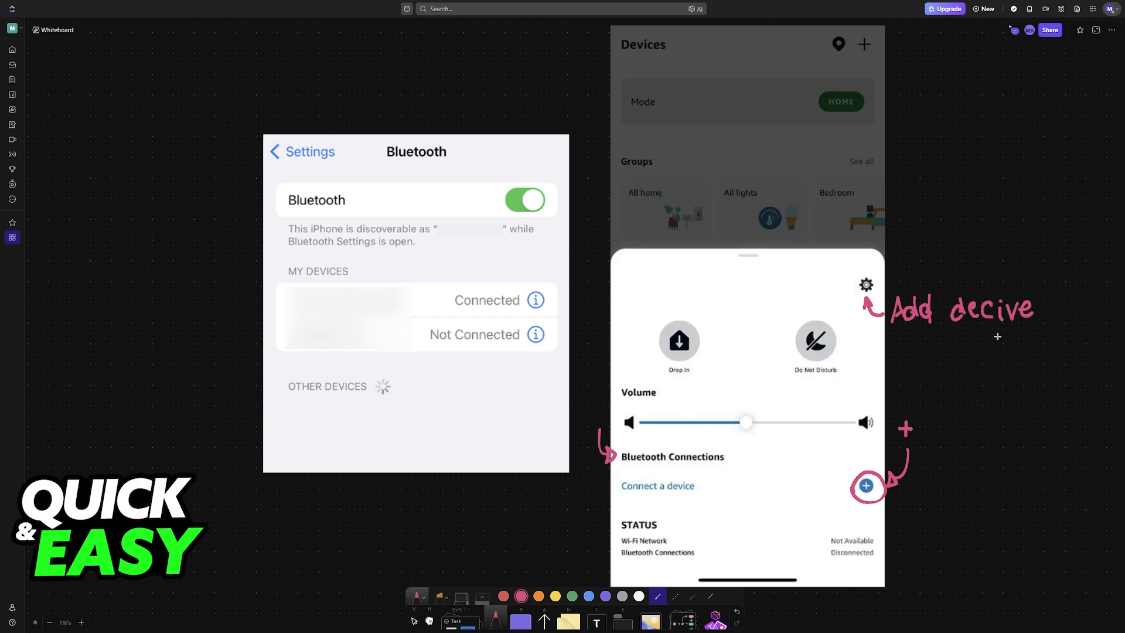
drag(895, 331, 1060, 332)
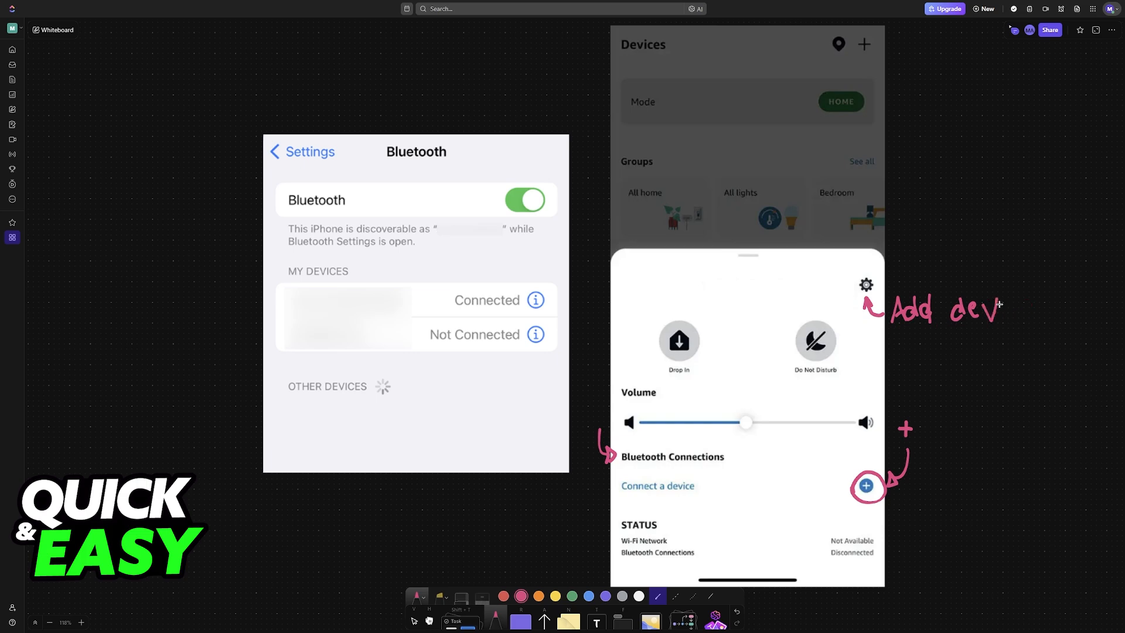
text(ice)
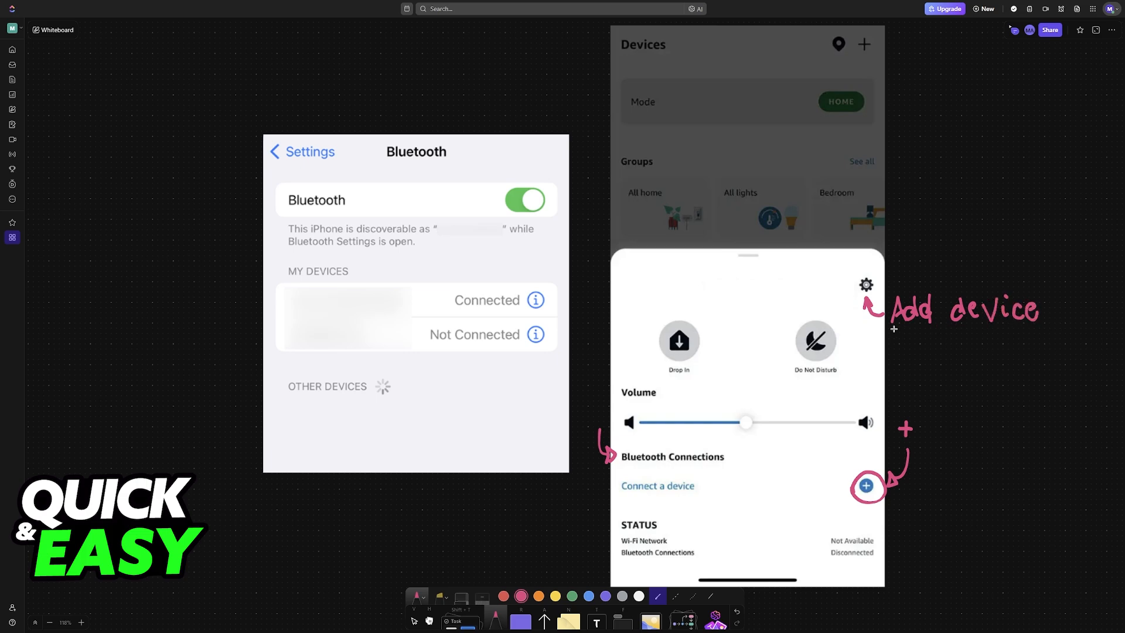
drag(502, 183, 545, 212)
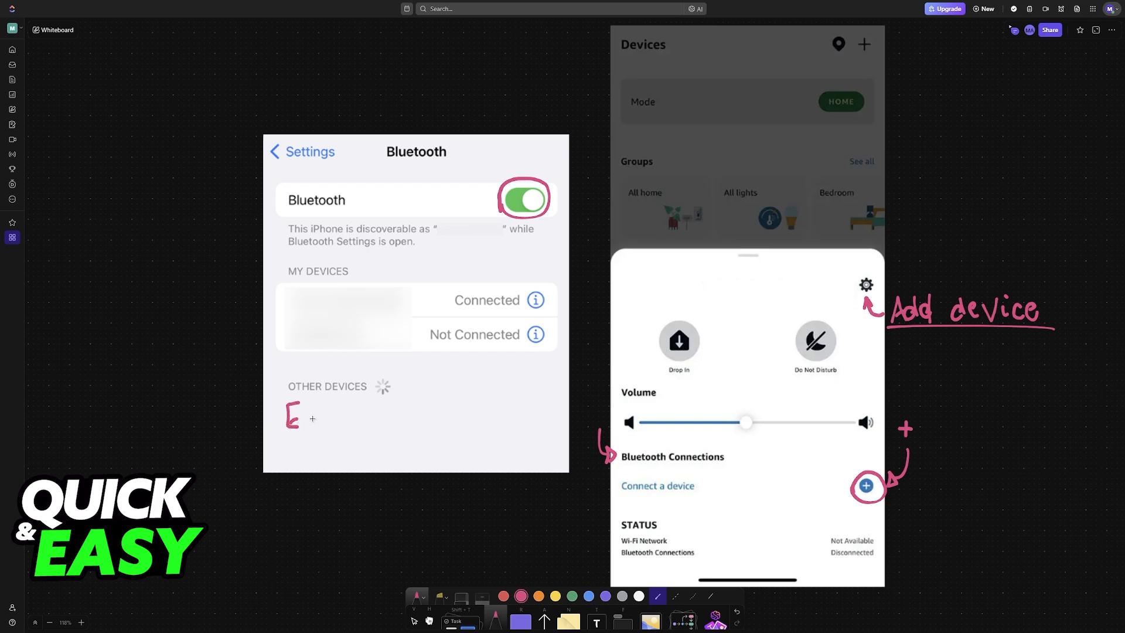
Write 'Echo D' under the Other Devices list.
text(Echo !)
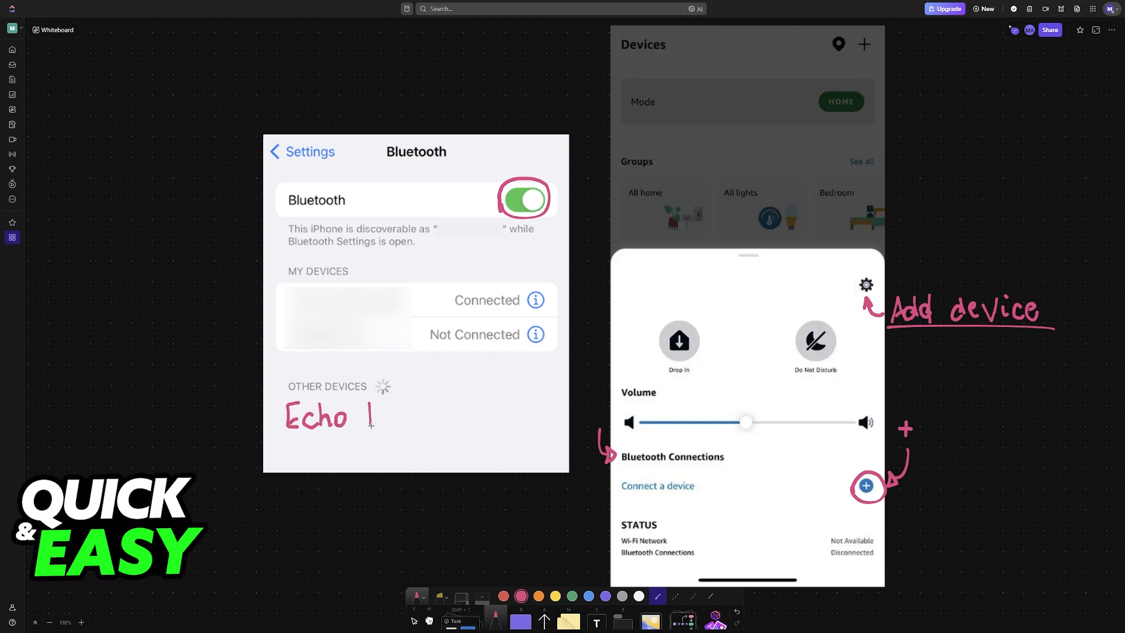
text(Dot)
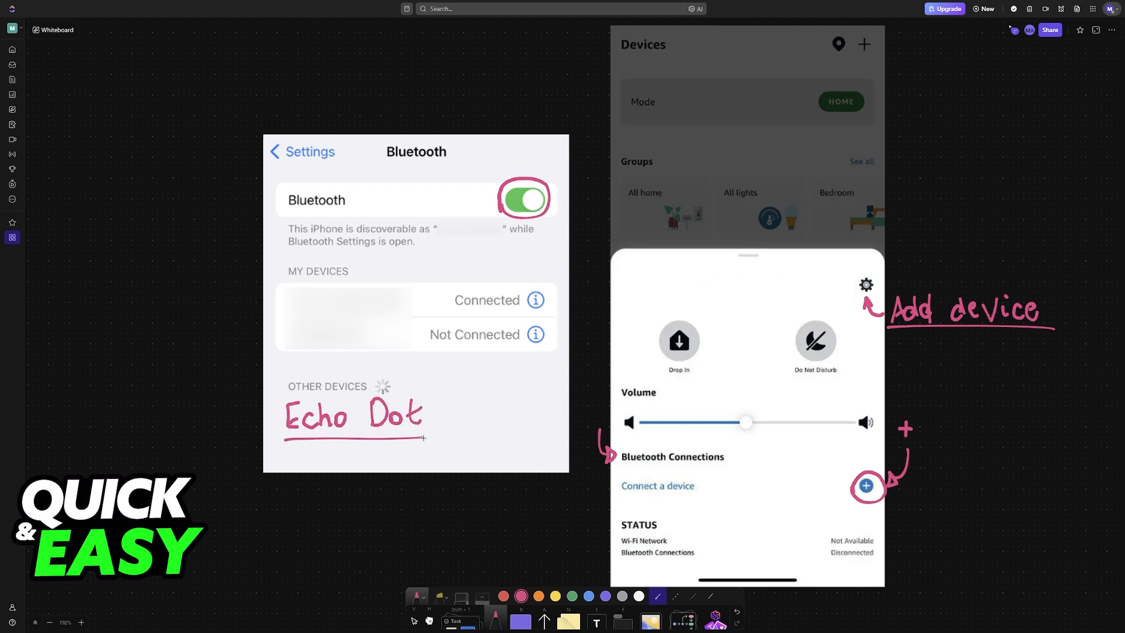
mouse_move(462, 439)
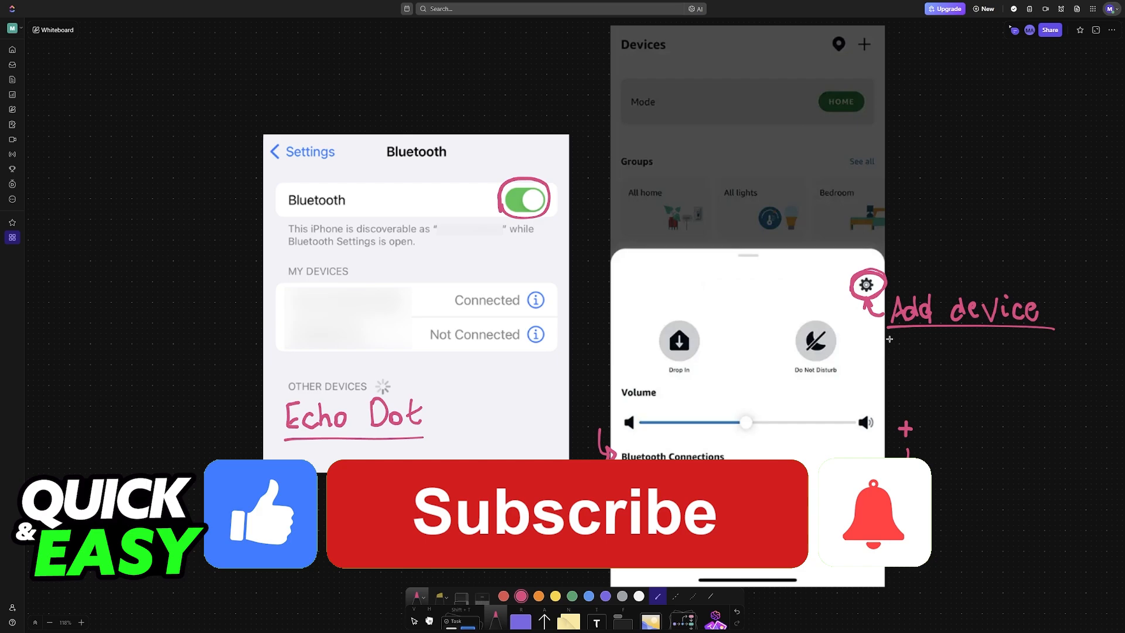
click(565, 514)
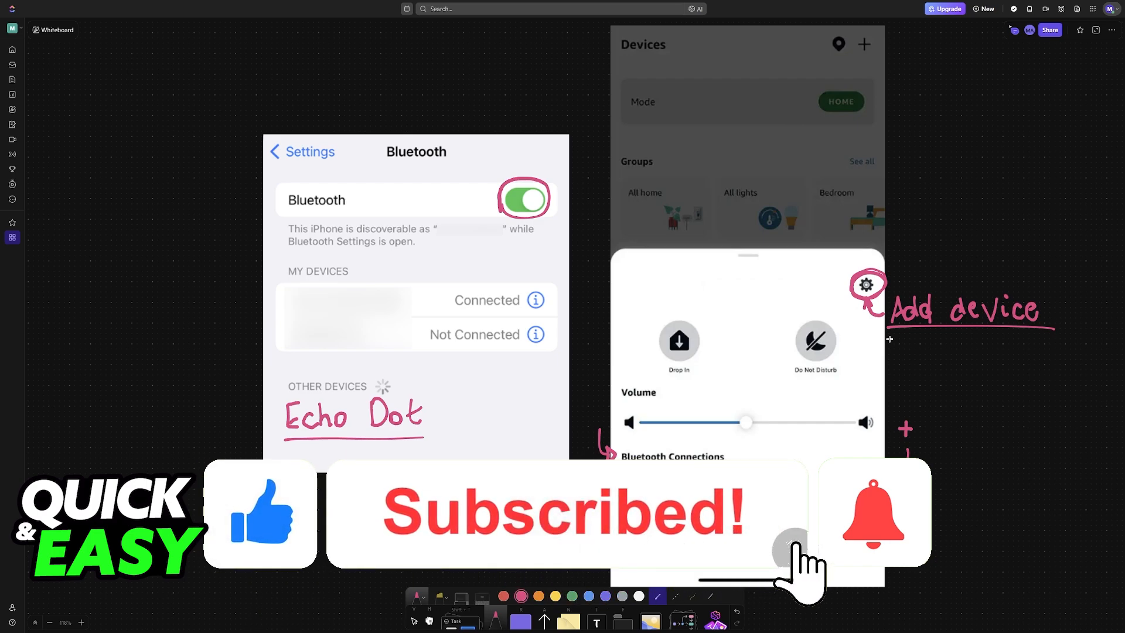
click(874, 515)
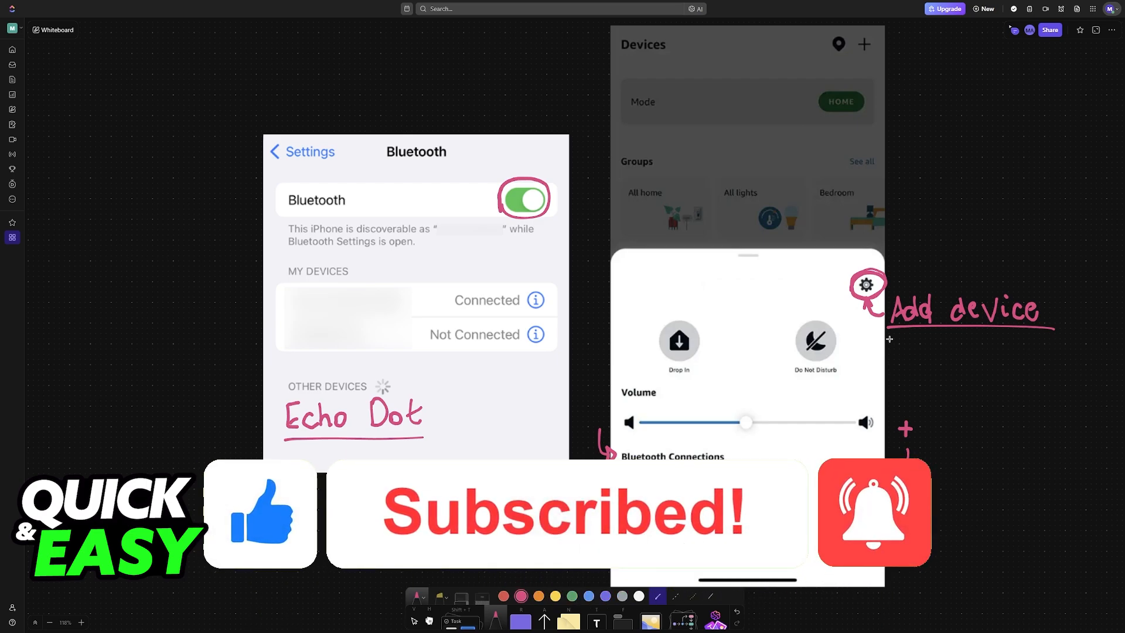